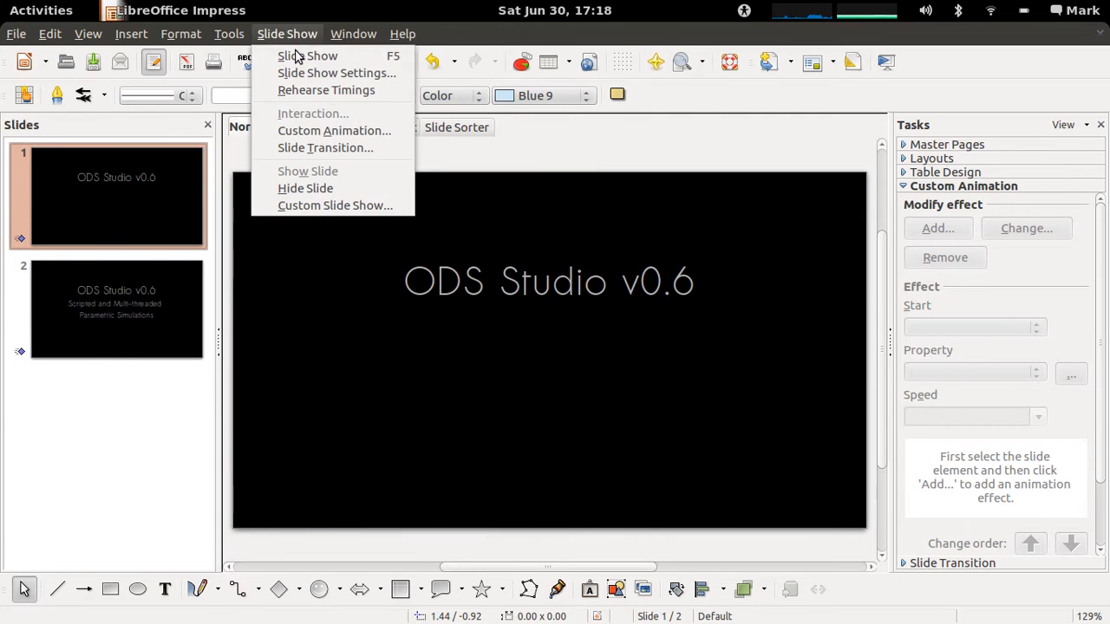
Start the slide show presenting the ODS Studio title slide.
click(42, 10)
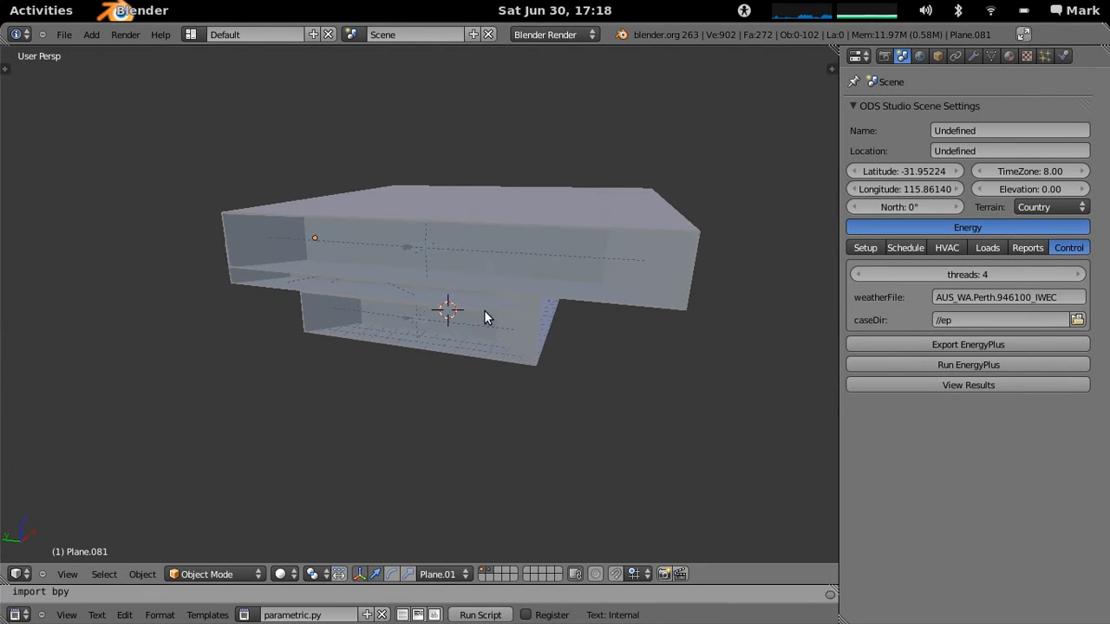
drag(460, 313, 469, 326)
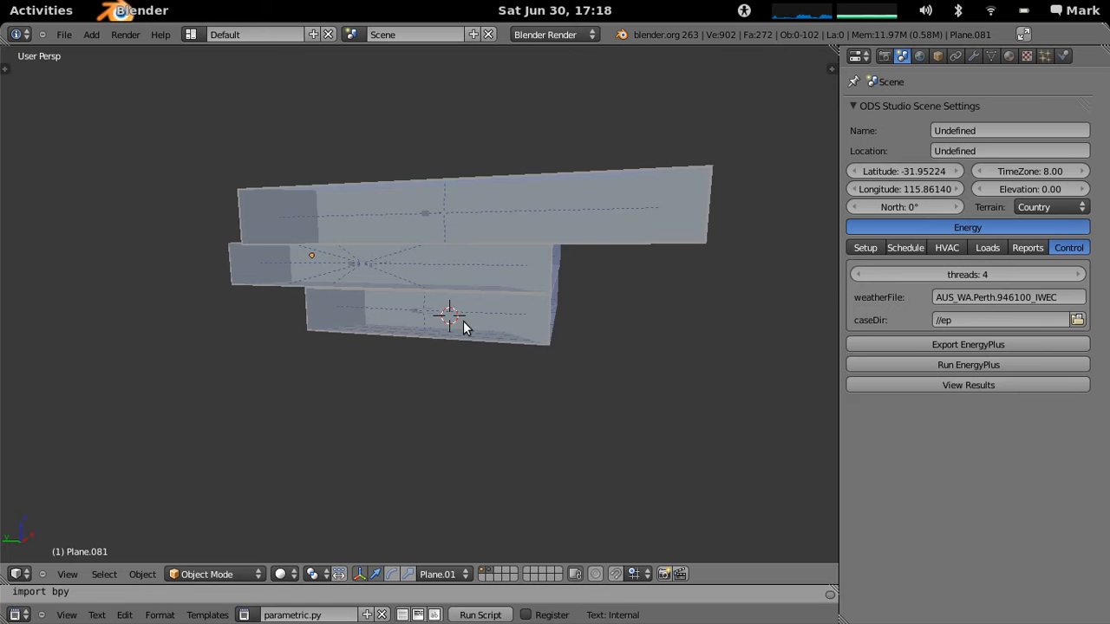
drag(464, 327, 448, 316)
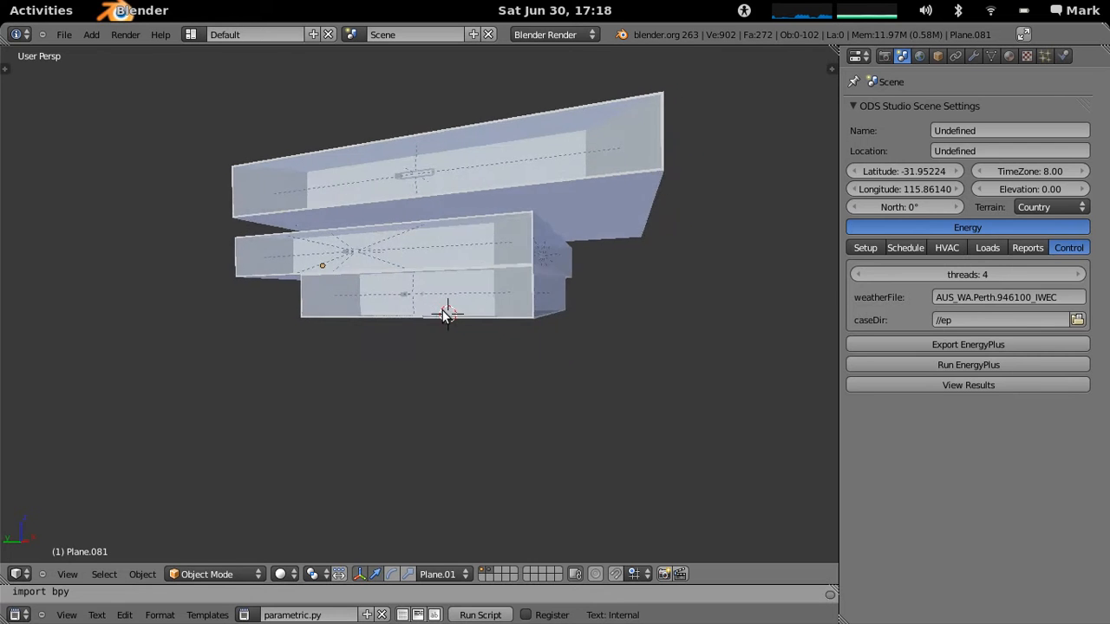
drag(448, 316, 447, 339)
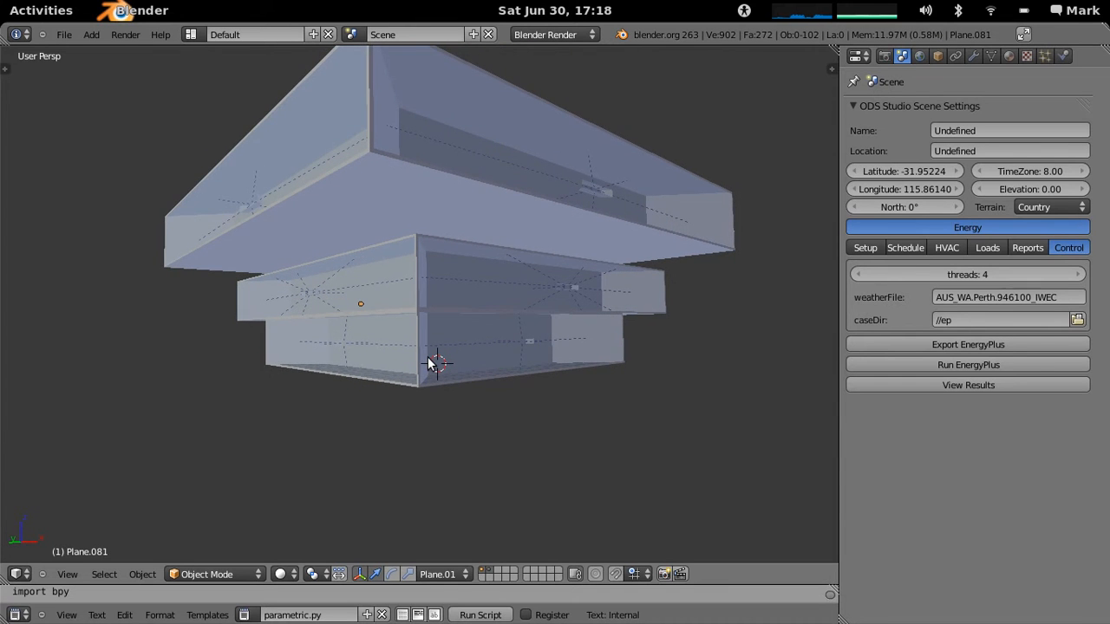
drag(434, 363, 442, 368)
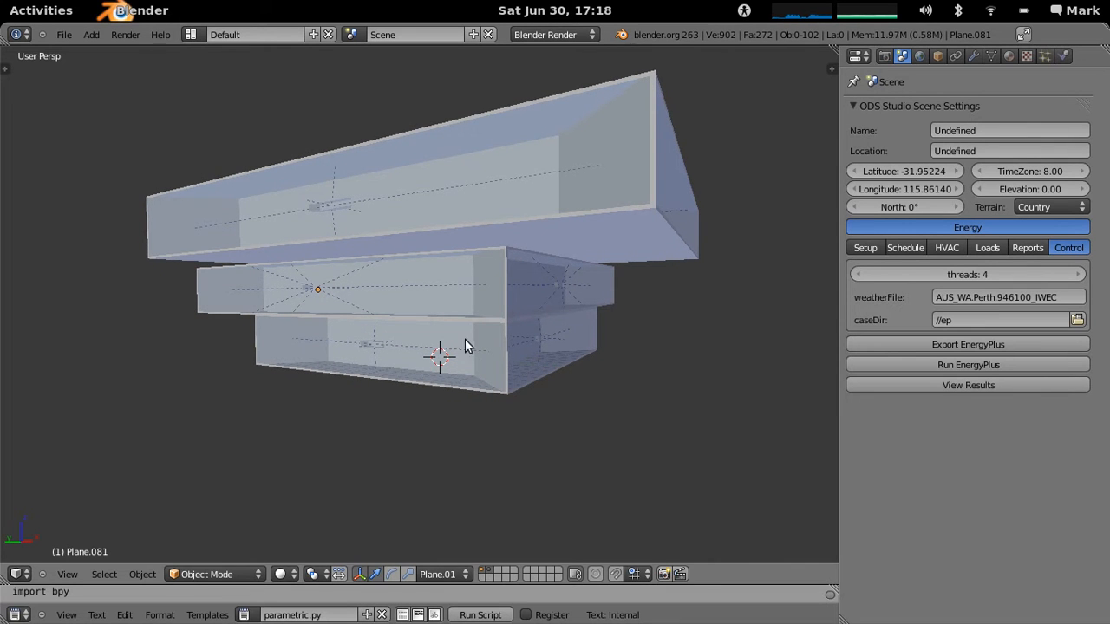
mouse_move(520, 260)
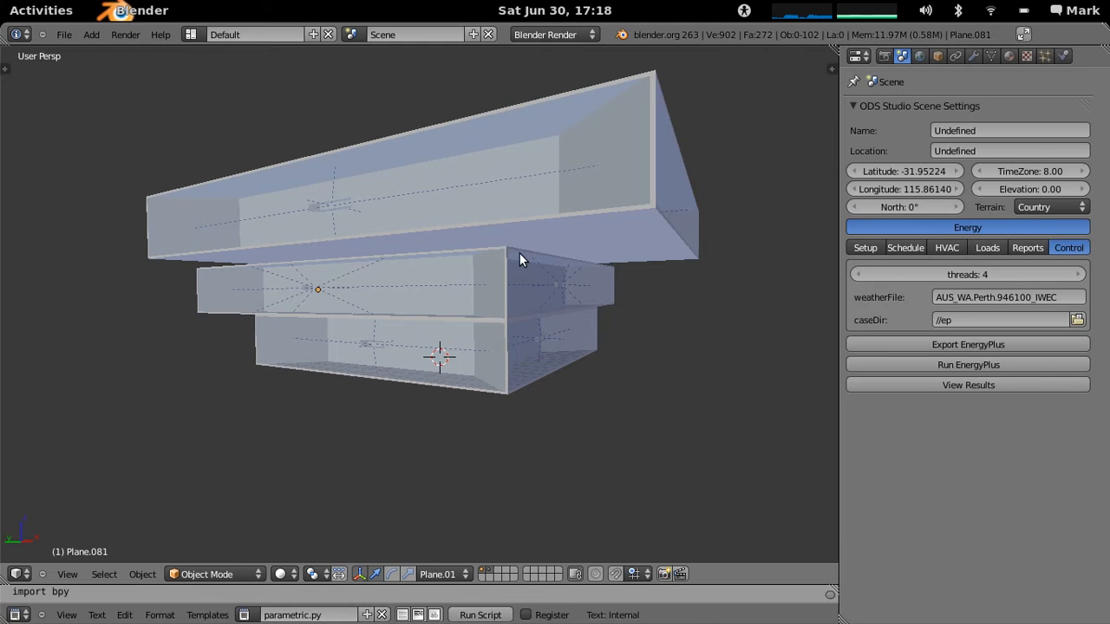
mouse_move(755, 76)
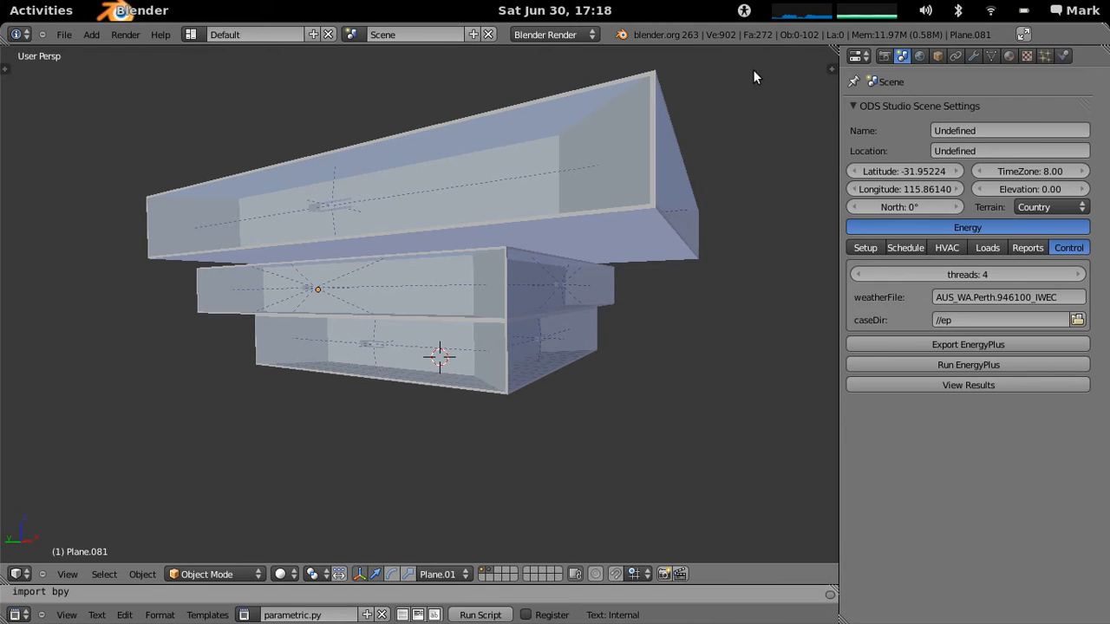
mouse_move(809, 19)
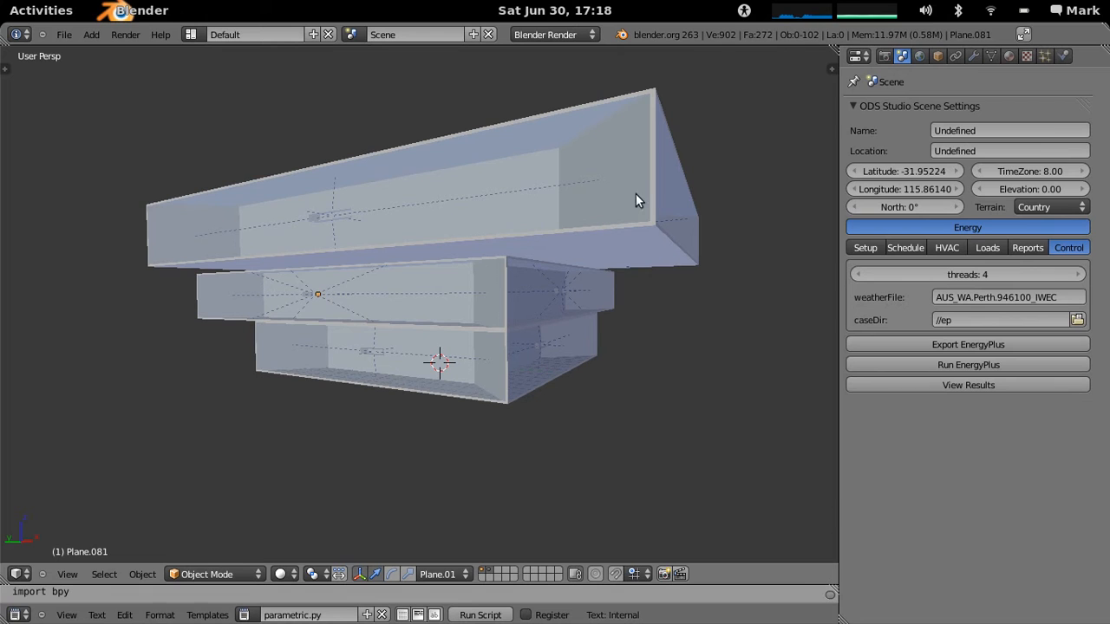
mouse_move(597, 263)
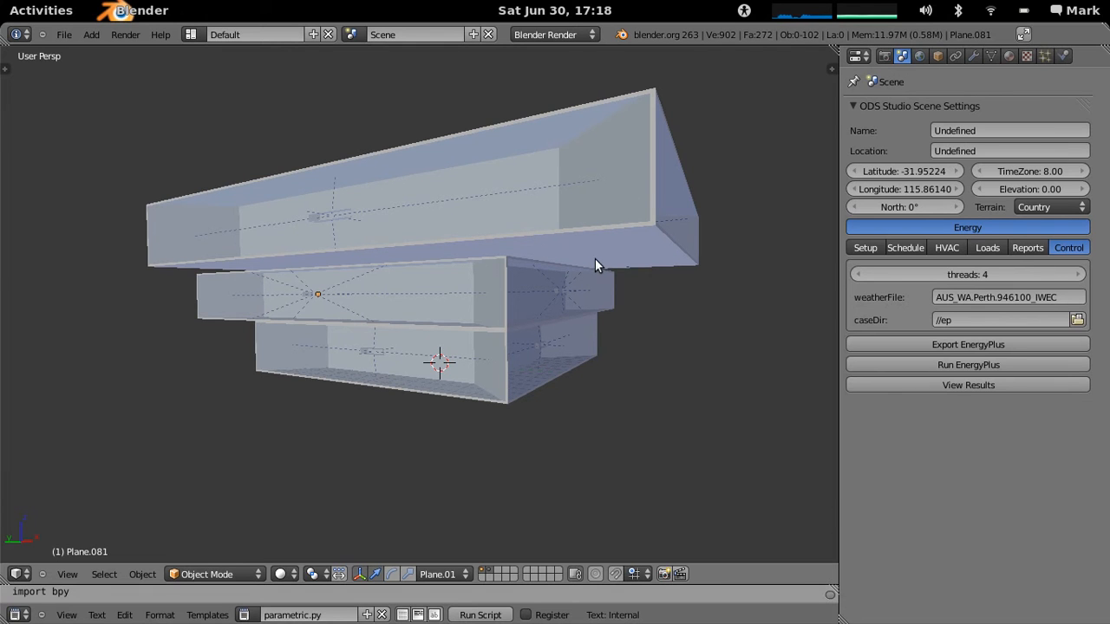
mouse_move(645, 288)
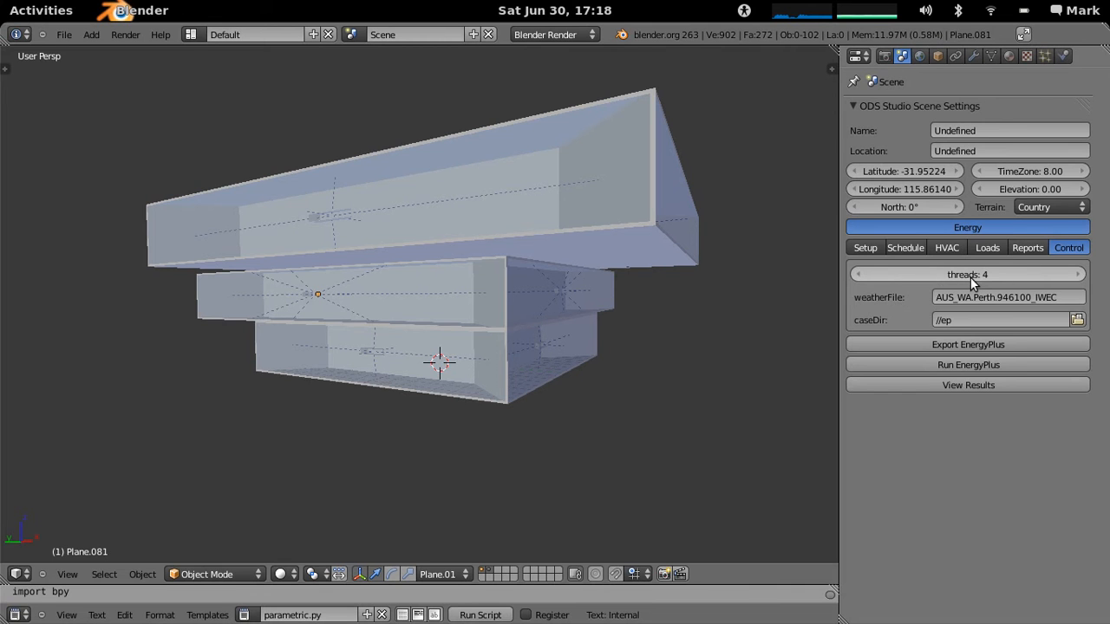
mouse_move(482, 333)
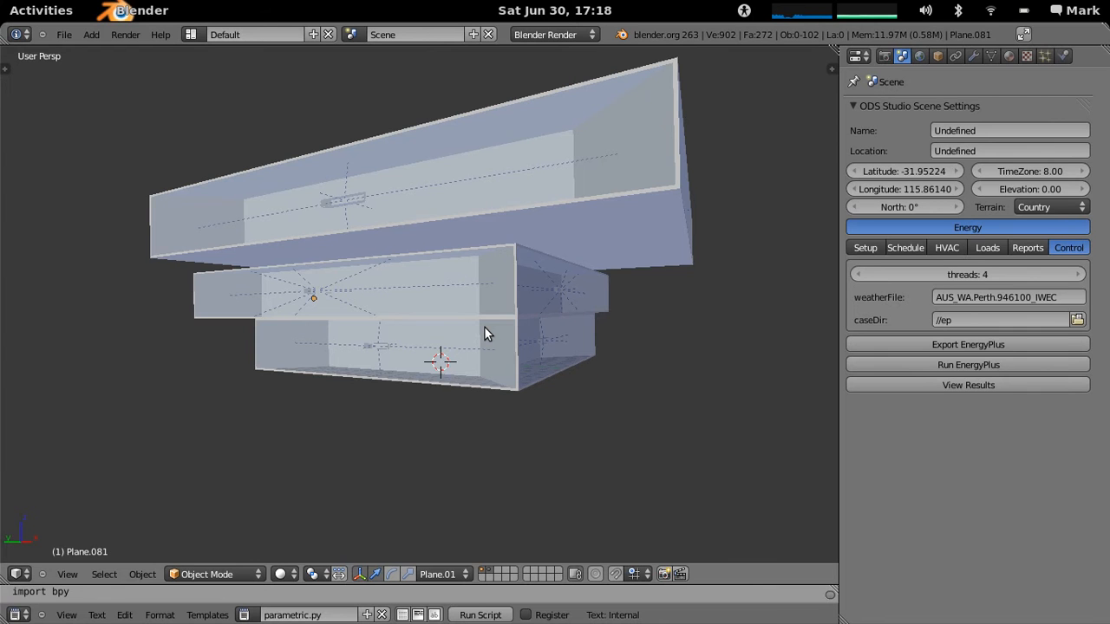
drag(486, 333, 489, 323)
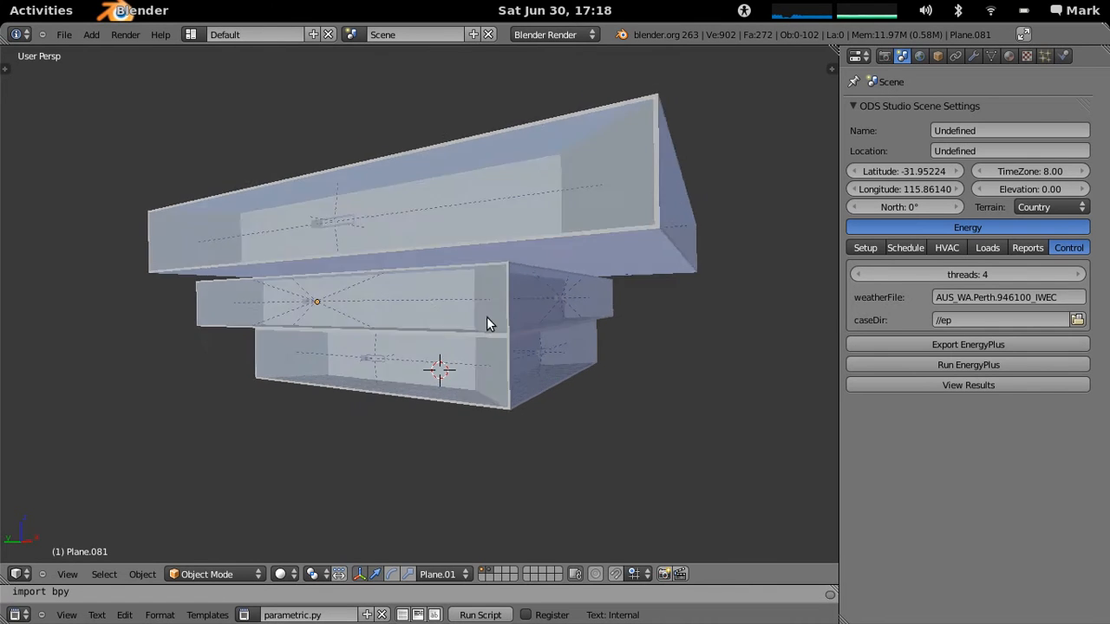
drag(489, 324, 499, 333)
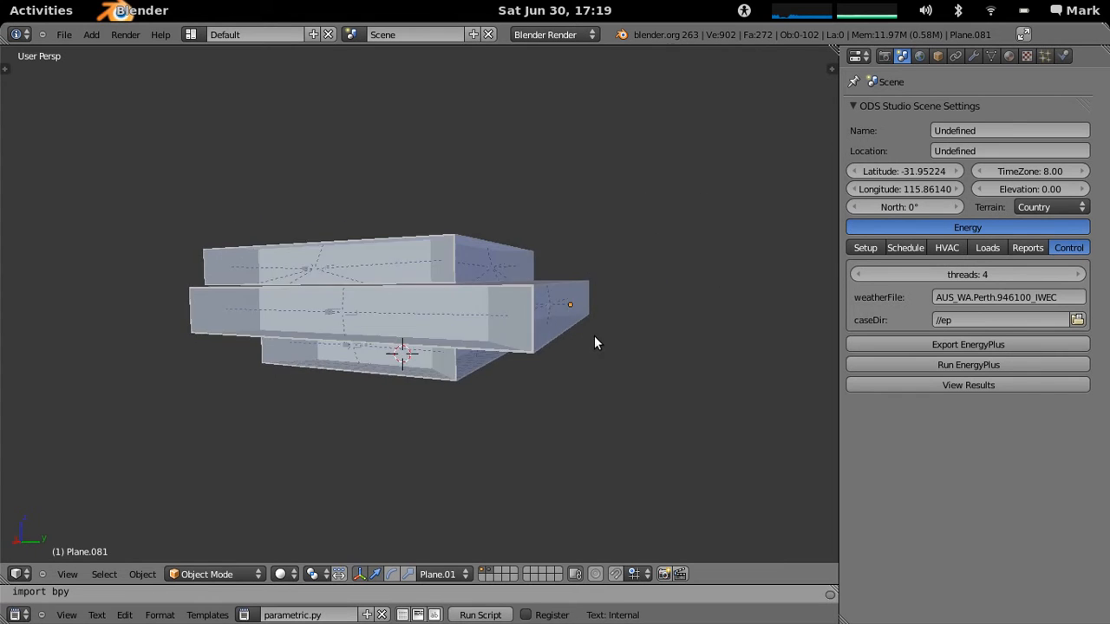
drag(597, 341, 388, 378)
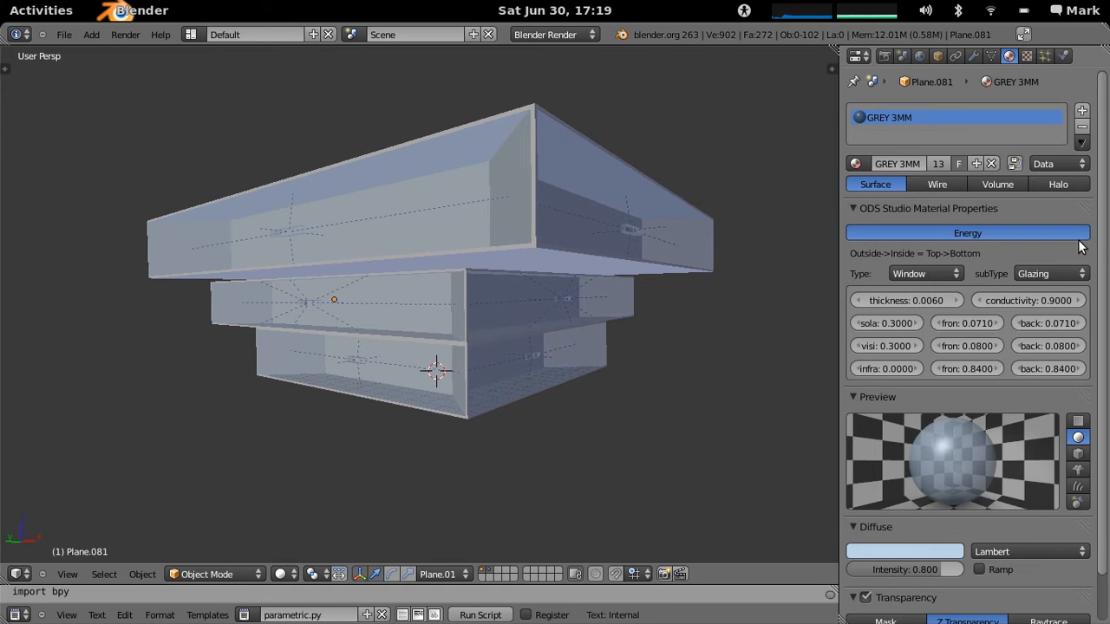
mouse_move(1103, 246)
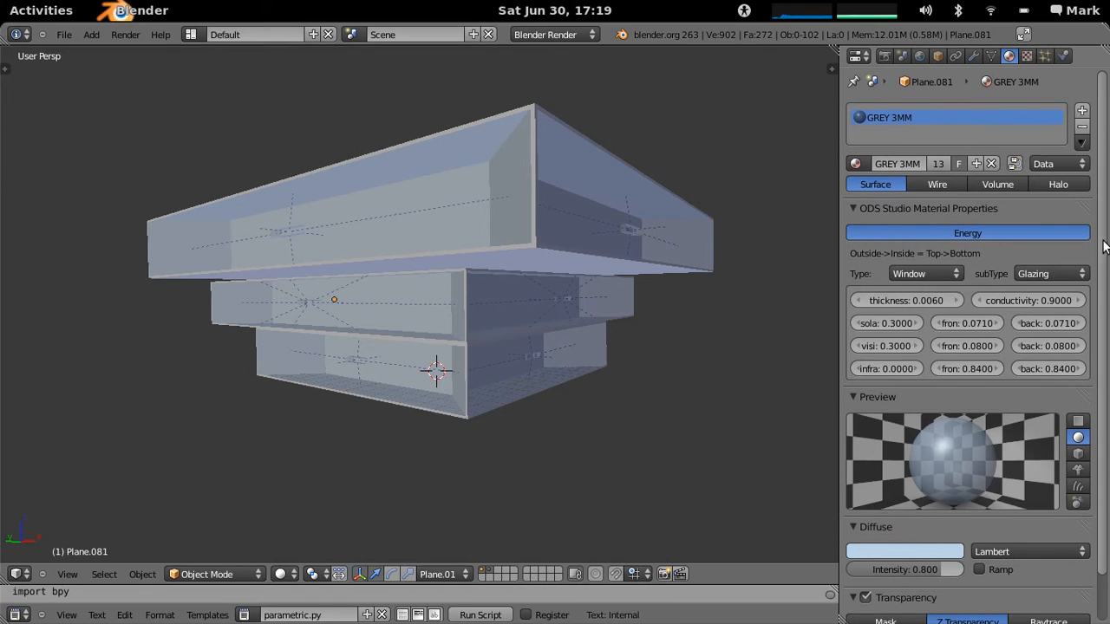
Inspect a top-floor window's GREY 3MM glazing, then the Concrete wall's 0.2 thickness.
click(667, 228)
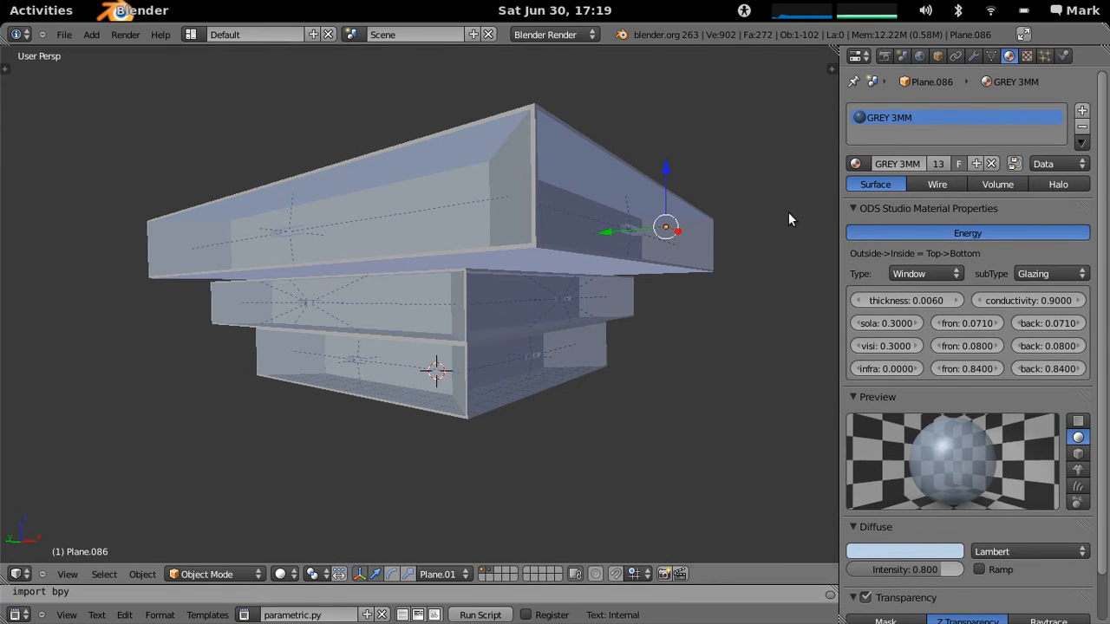
click(857, 163)
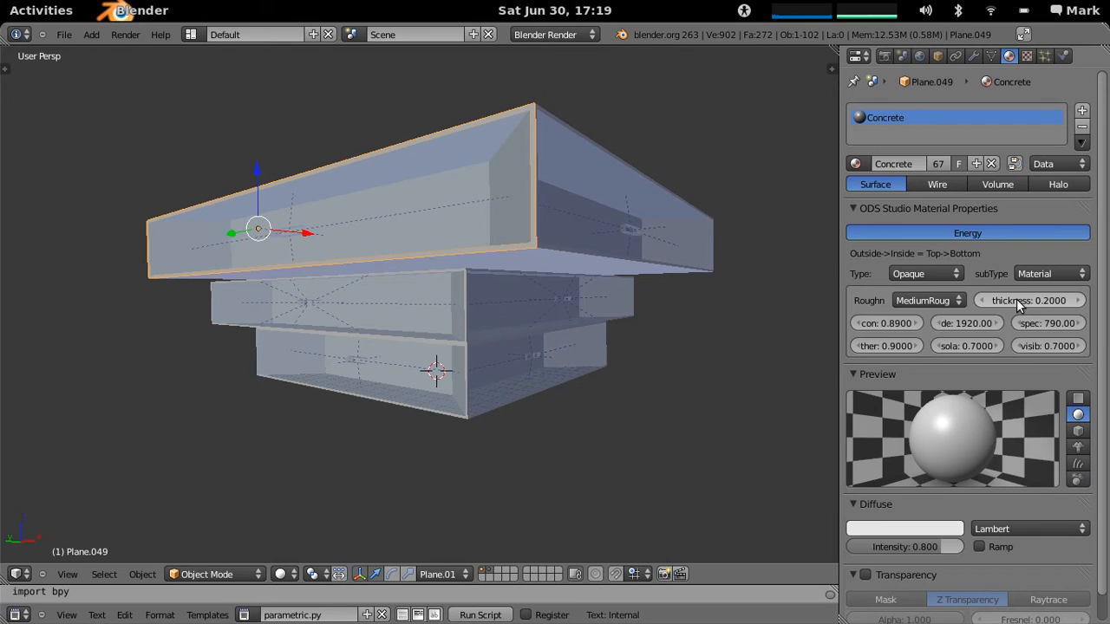
mouse_move(1027, 300)
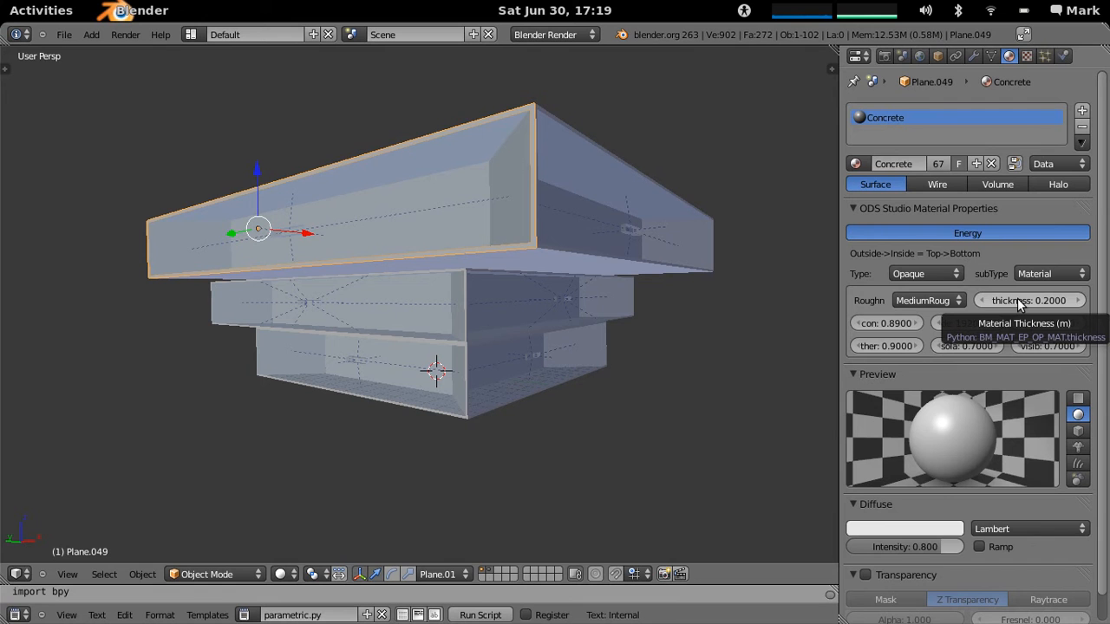
mouse_move(641, 246)
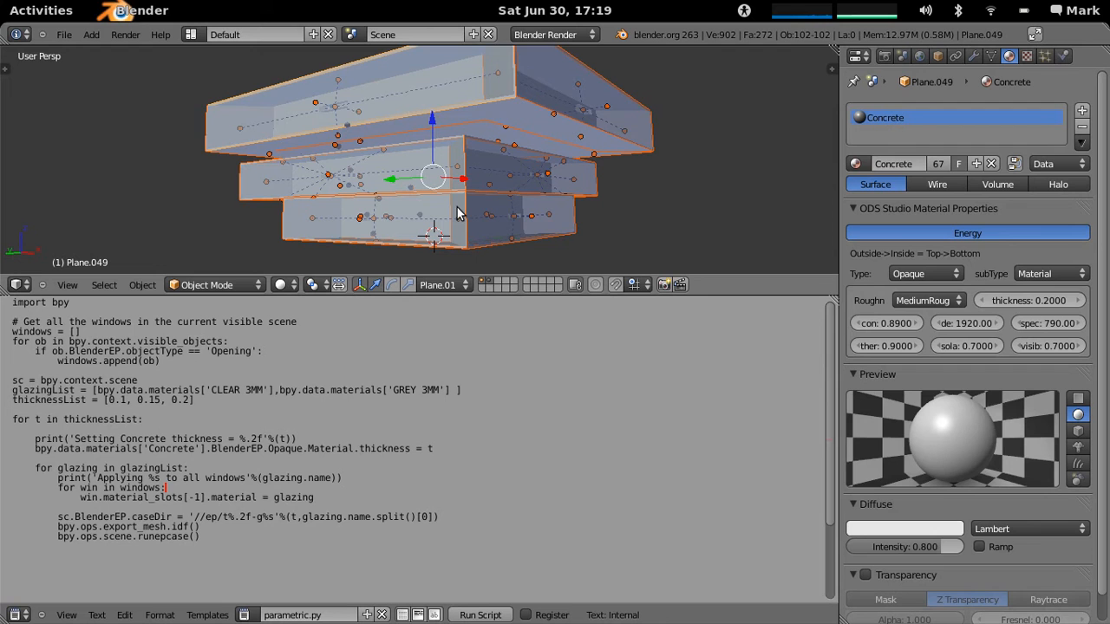
mouse_move(431, 211)
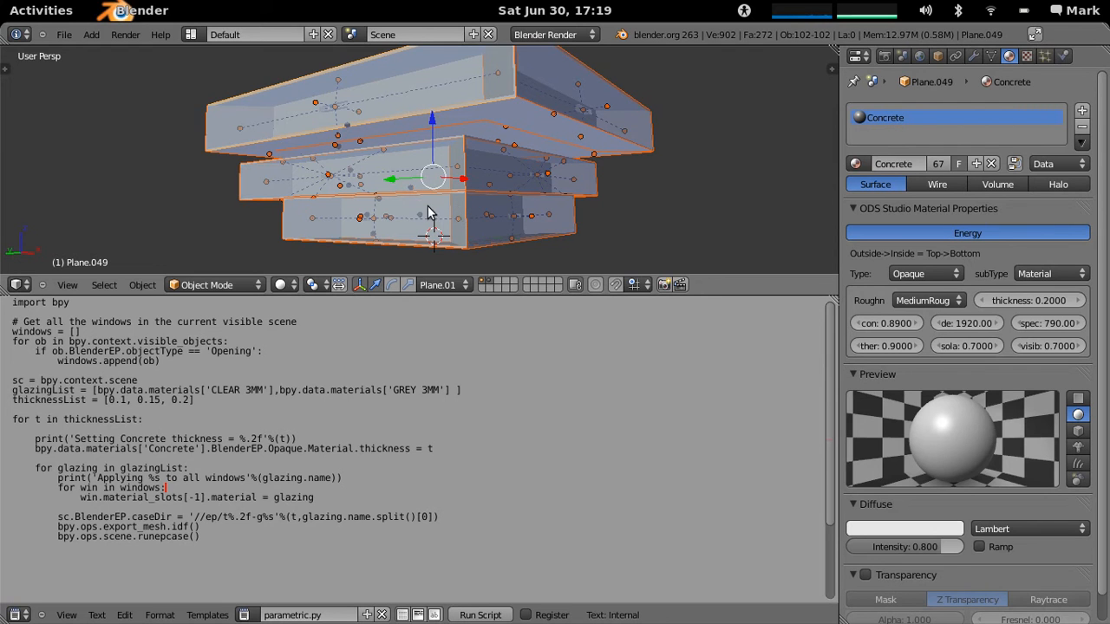
mouse_move(409, 215)
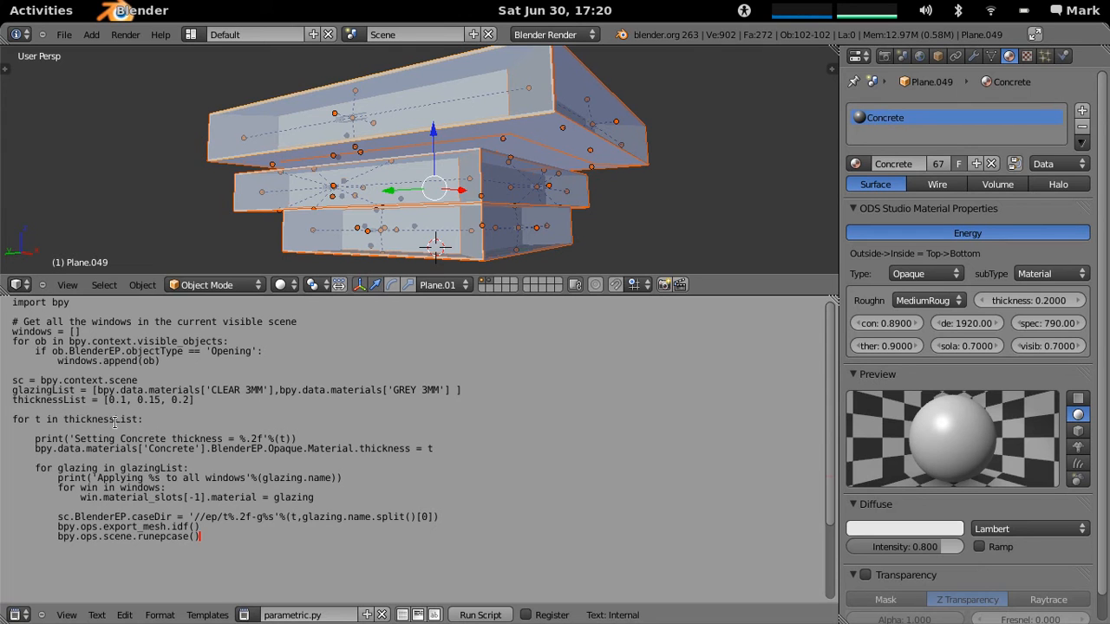
mouse_move(163, 409)
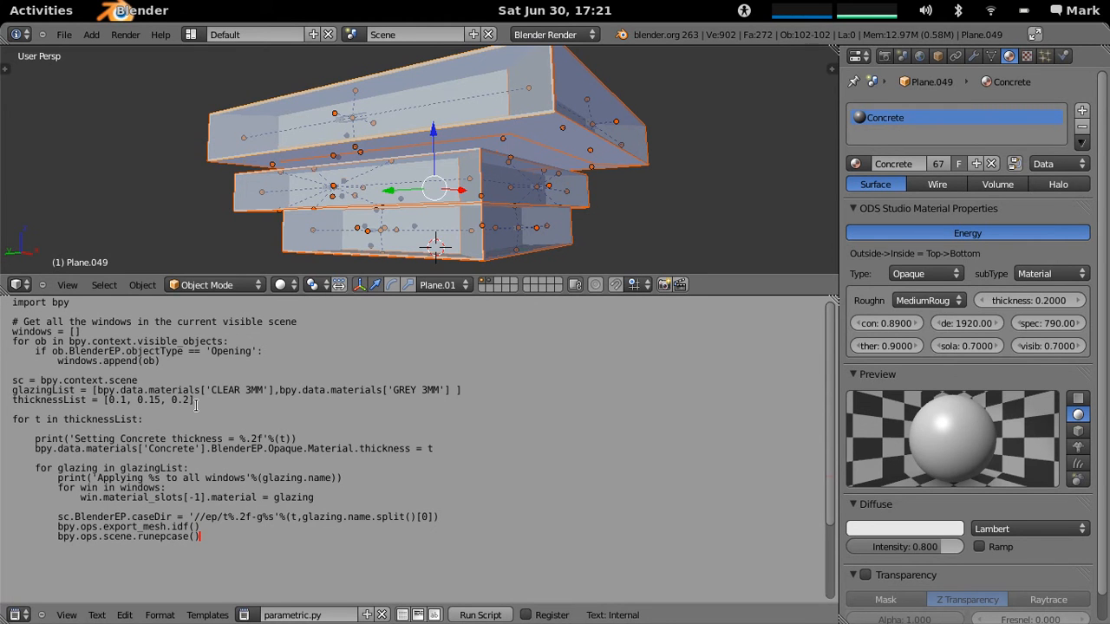
mouse_move(357, 391)
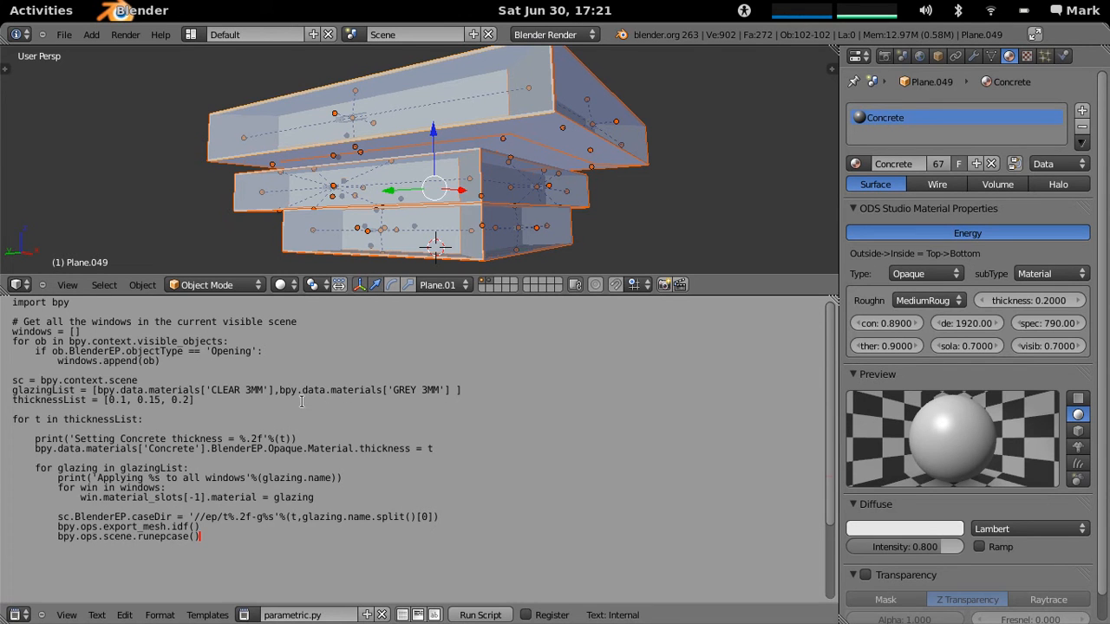
mouse_move(312, 401)
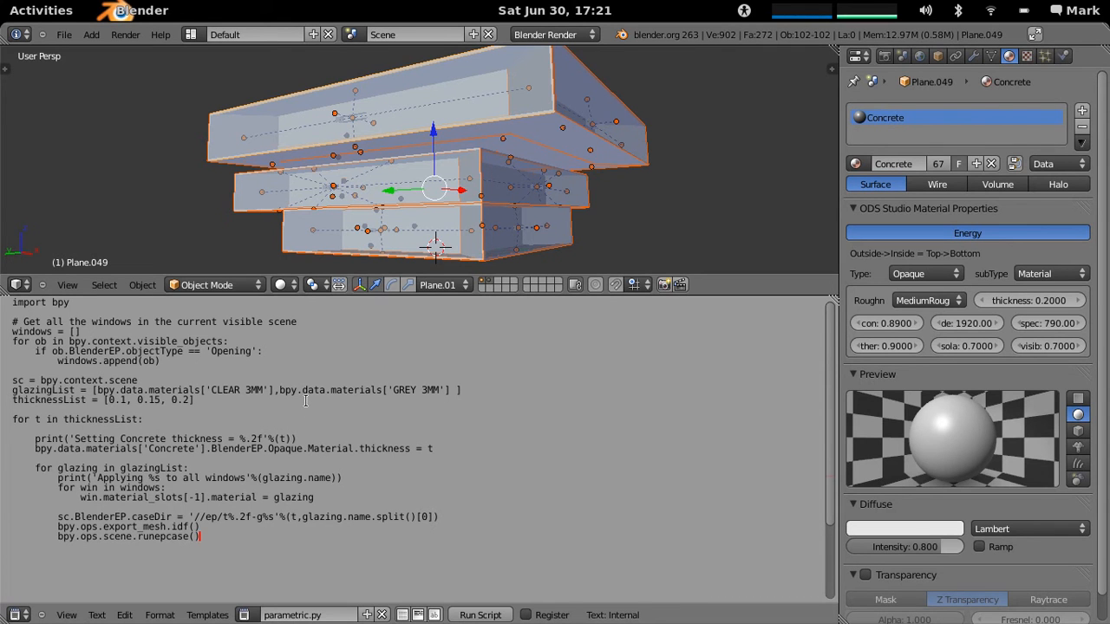
mouse_move(298, 422)
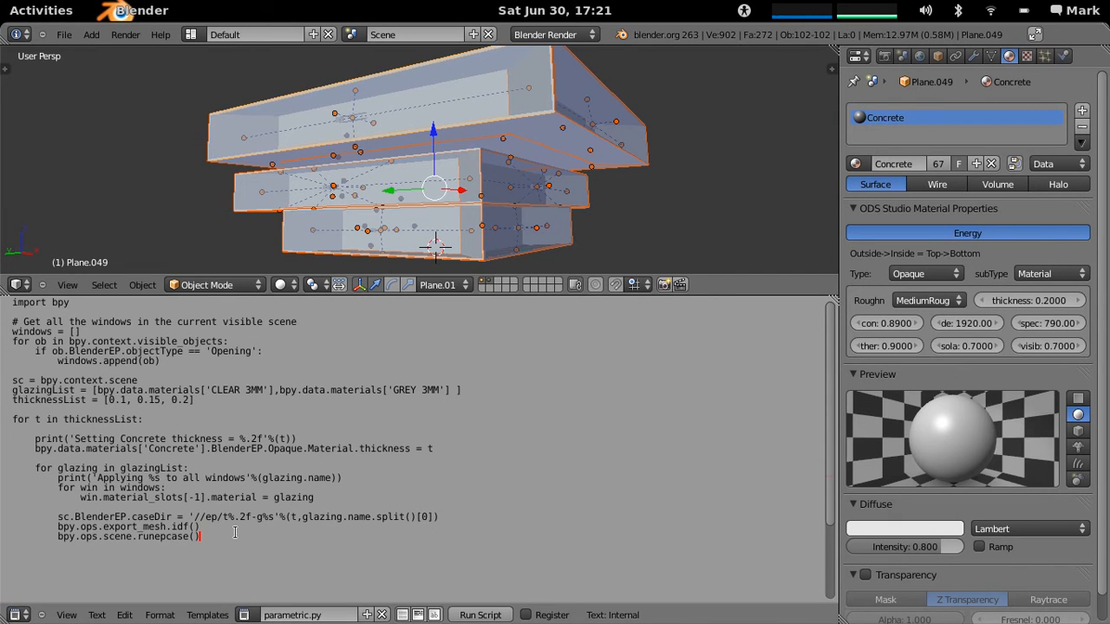
mouse_move(149, 524)
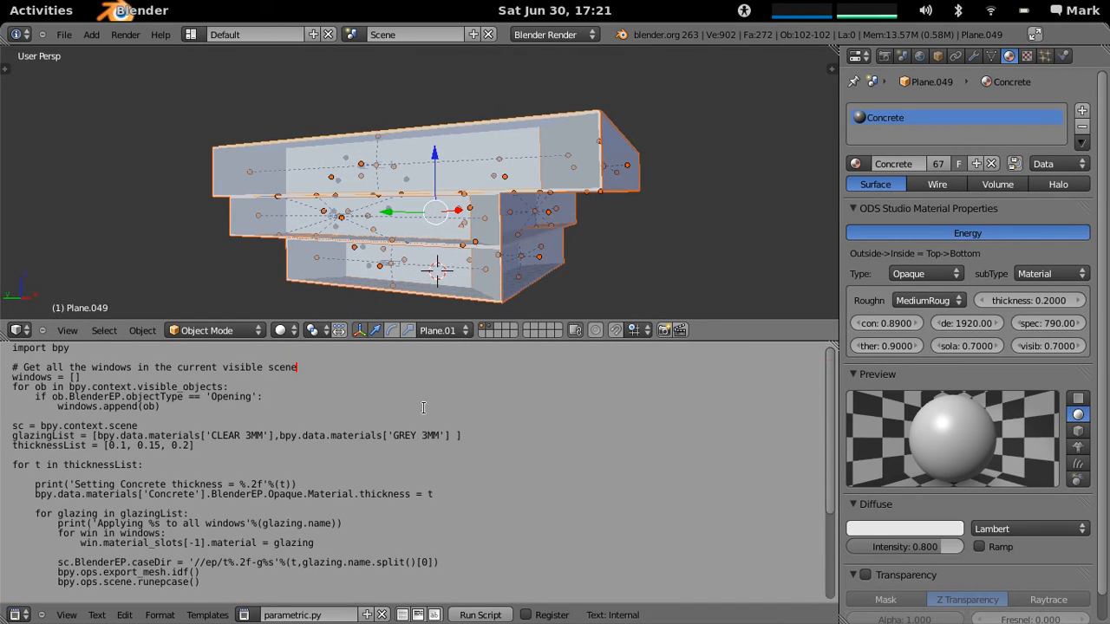
mouse_move(482, 614)
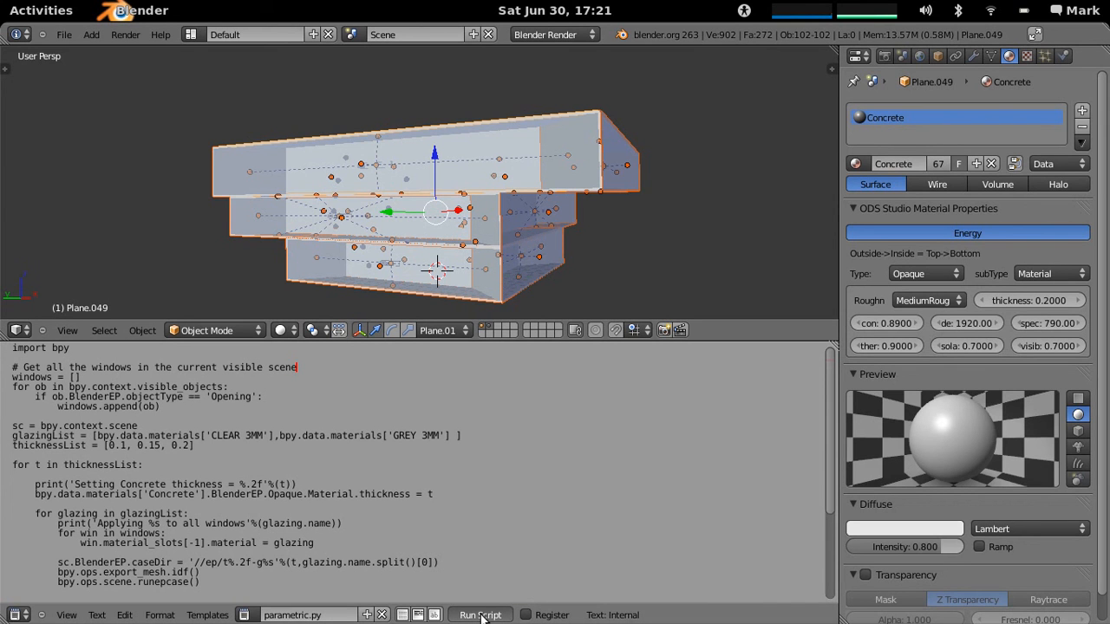
Launch the parametric script's EnergyPlus cases and show the Activities overview.
click(478, 614)
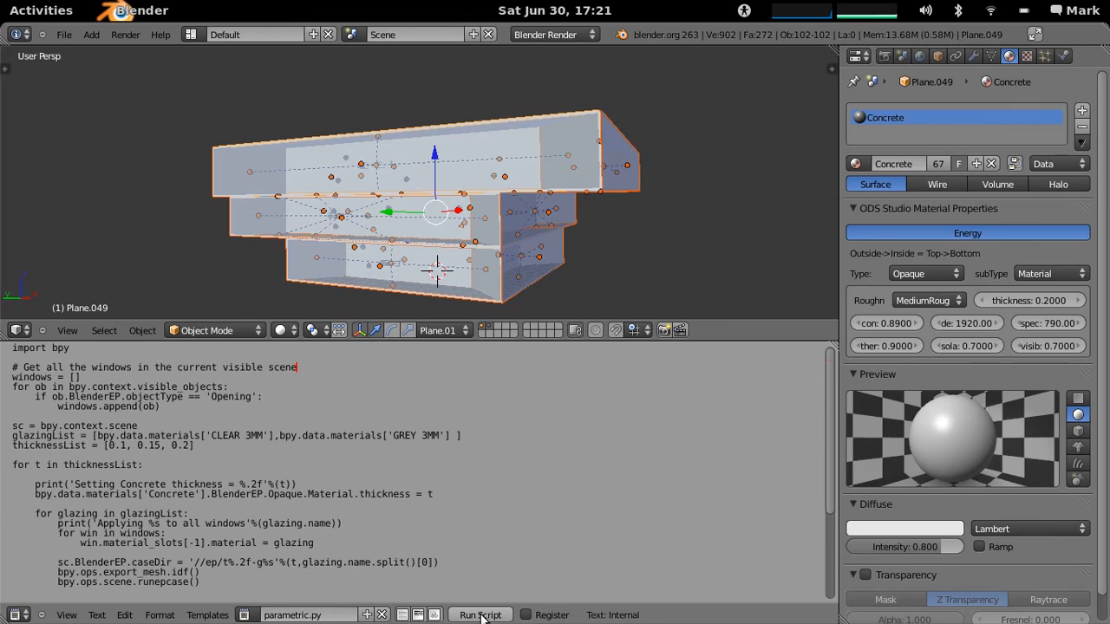
click(42, 10)
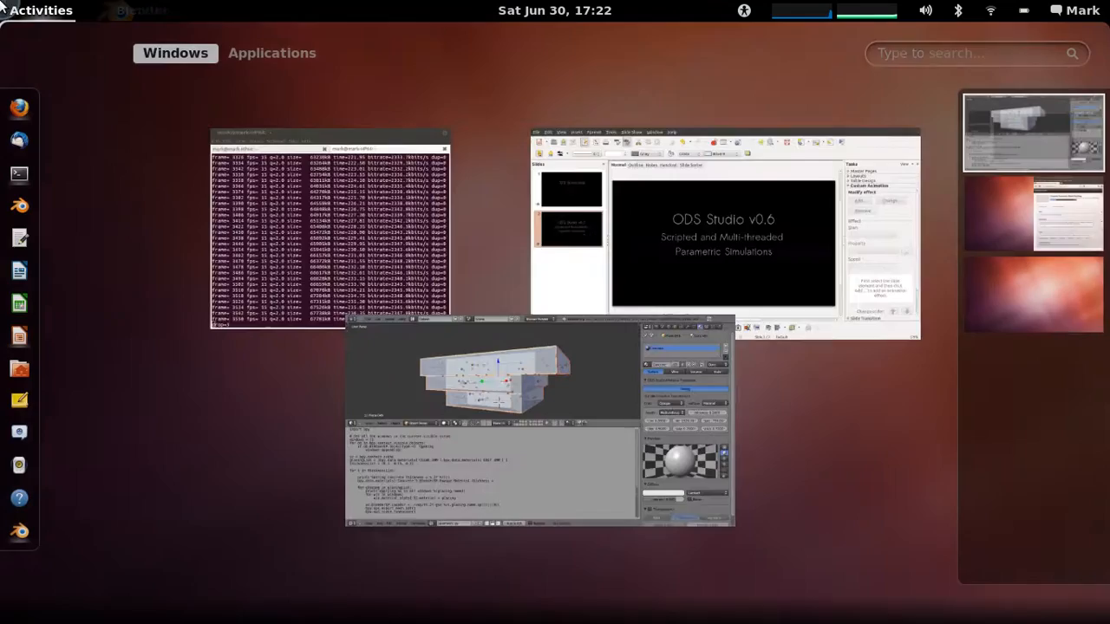
Bring forward the Terminal running the Perth simulations and scroll through its log.
click(329, 225)
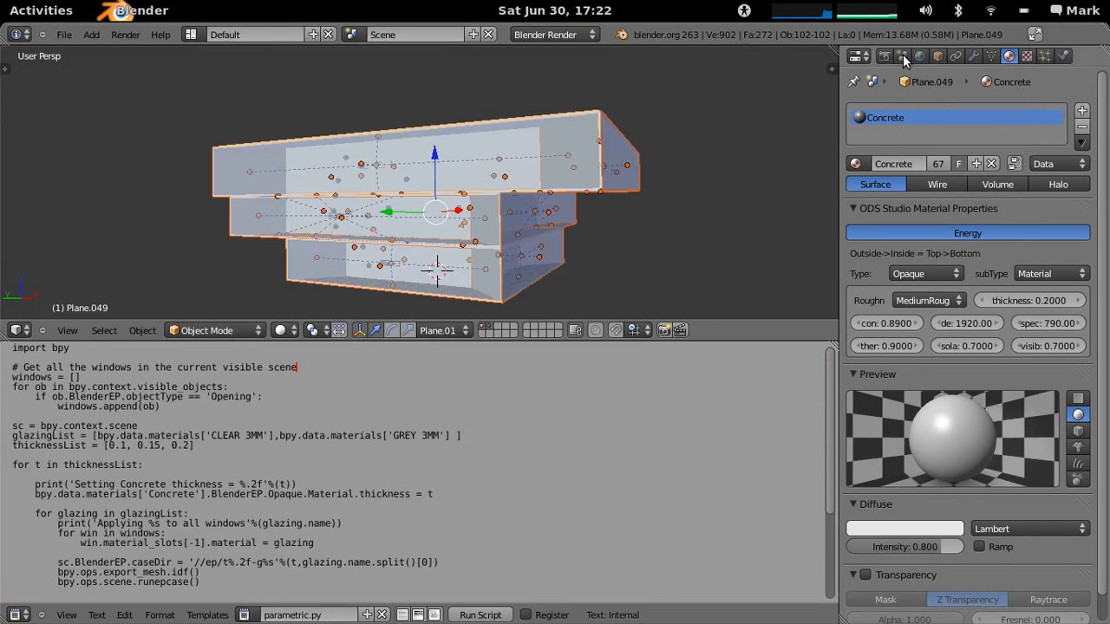
click(41, 11)
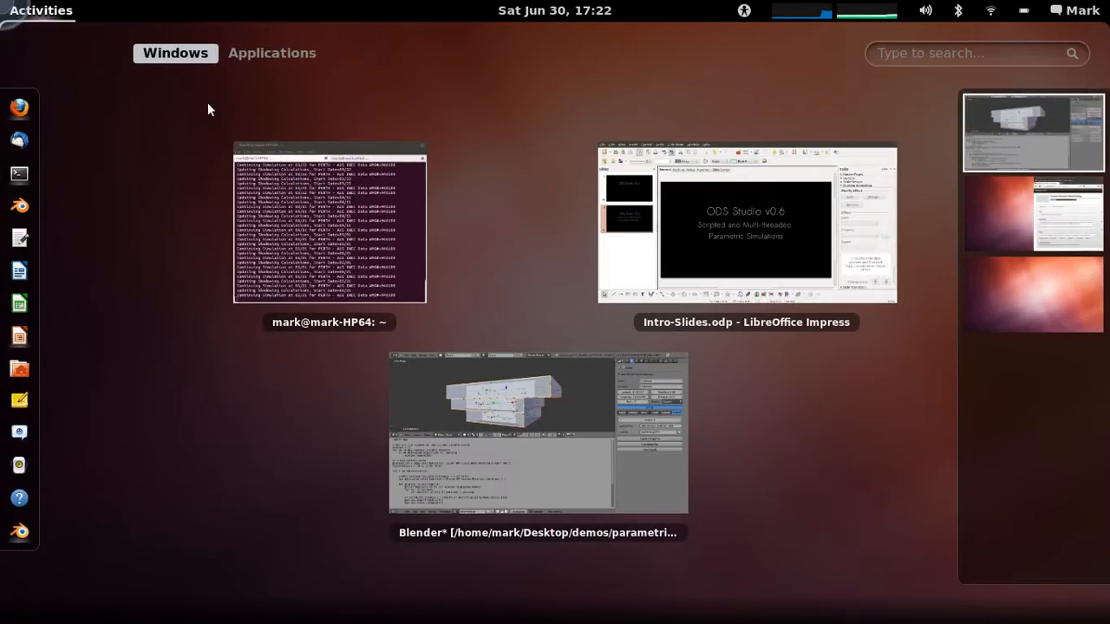
click(330, 222)
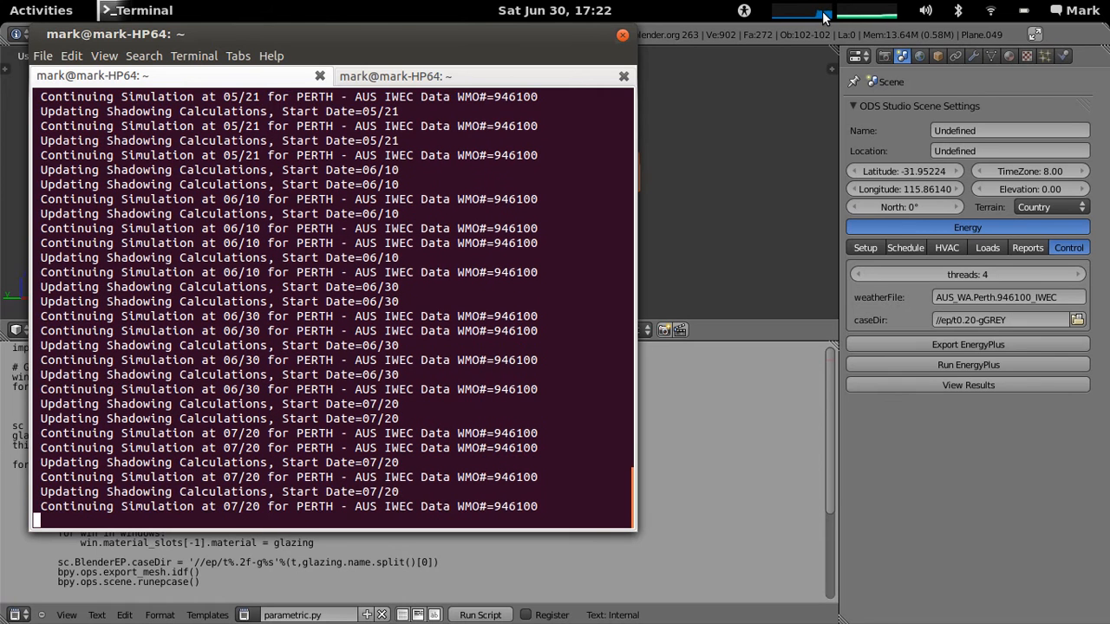
scroll(down, 3)
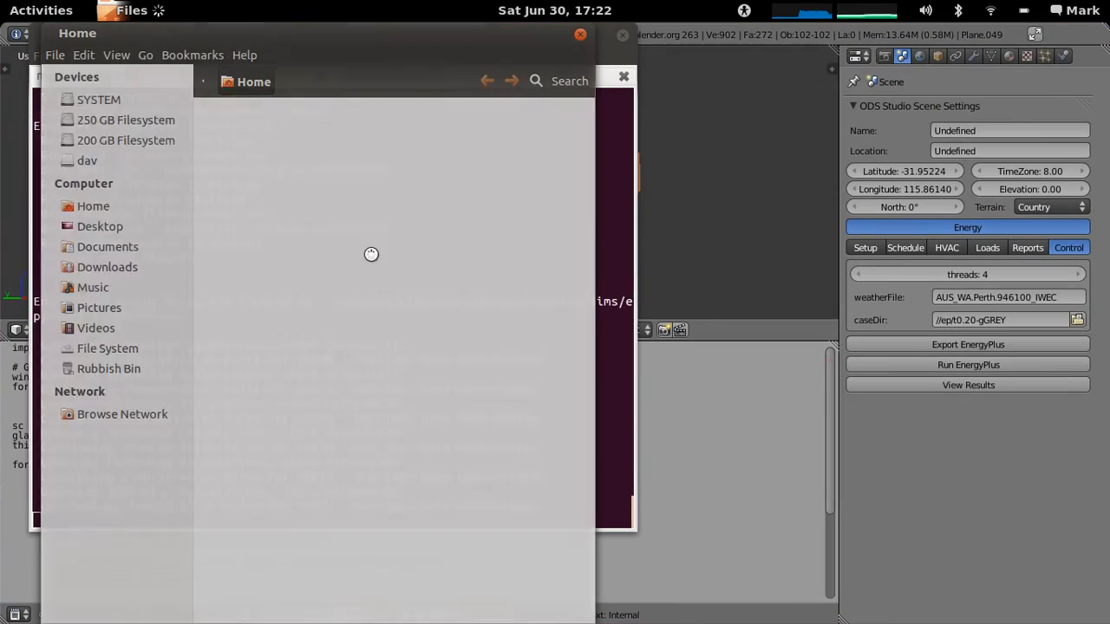
Browse to Desktop/demos/parametricSims/ep holding the six case folders.
click(99, 226)
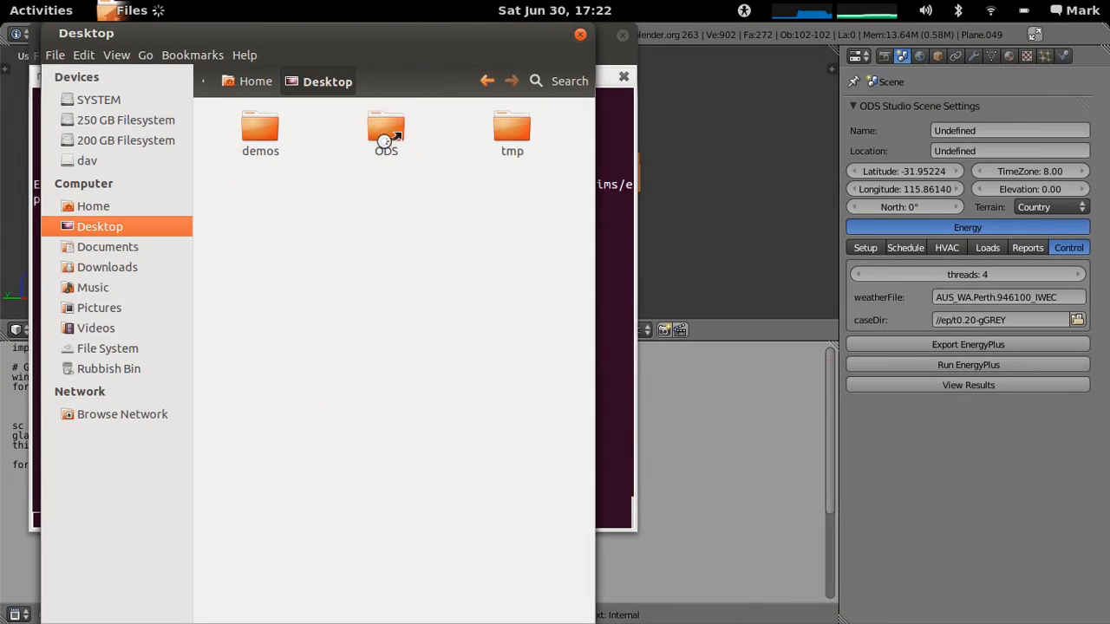
double_click(260, 129)
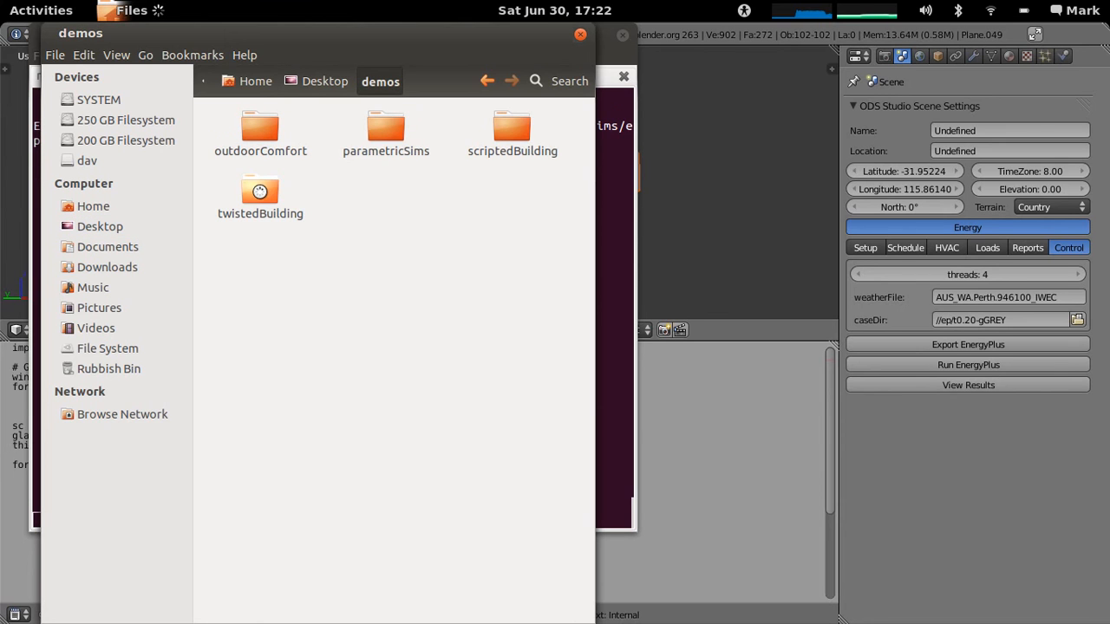
double_click(385, 131)
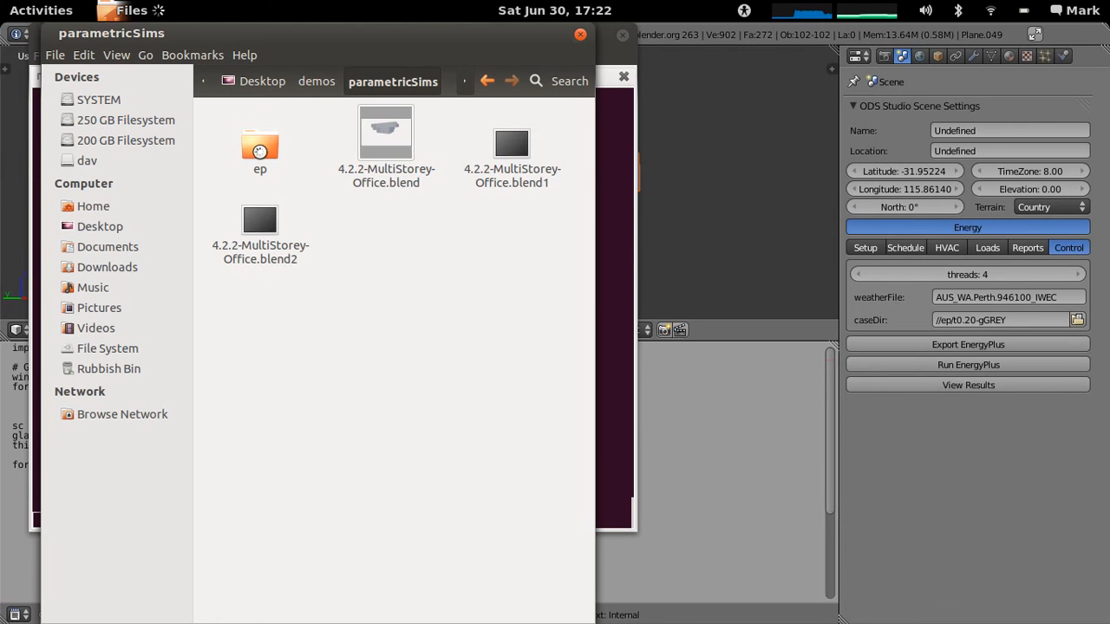
double_click(260, 142)
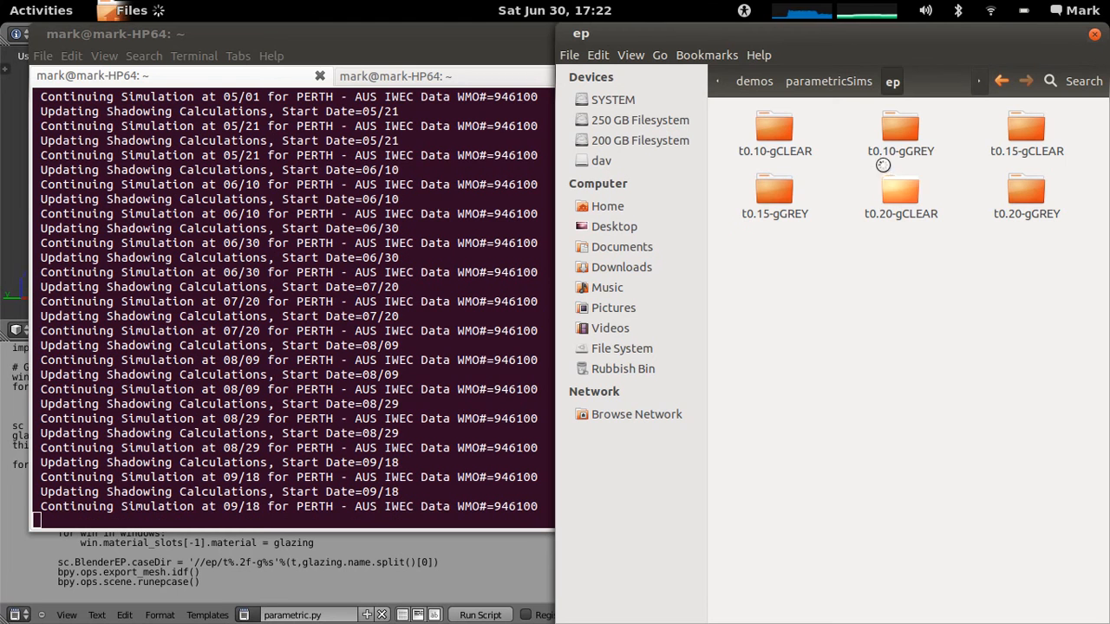
Check the Output folders of t0.10-gCLEAR and t0.20-gCLEAR, then return to the completed Terminal log.
double_click(773, 128)
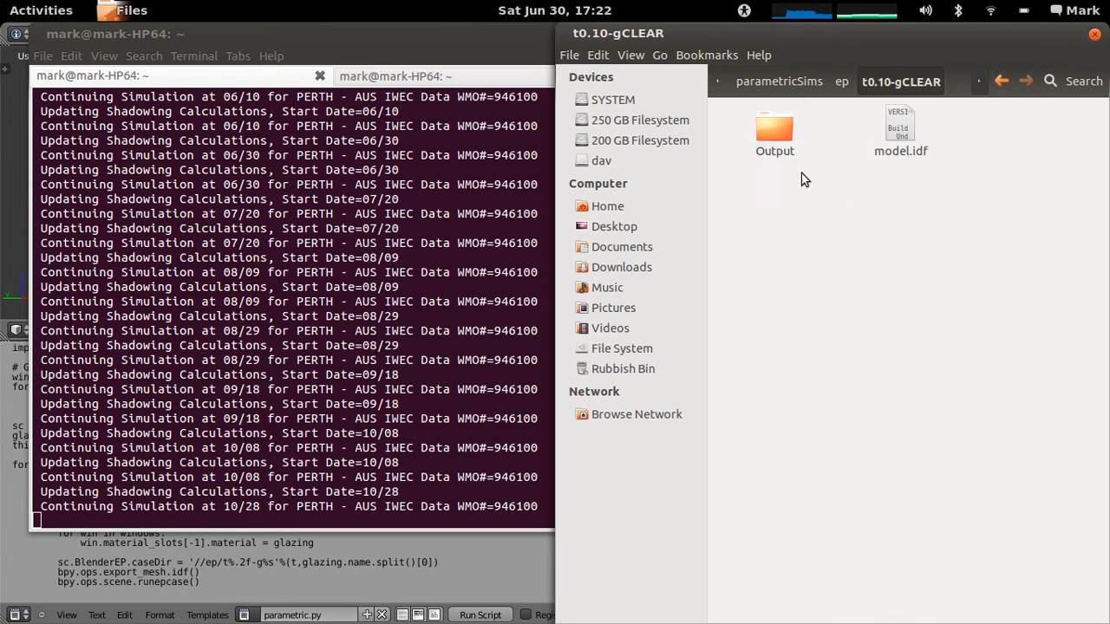
double_click(774, 130)
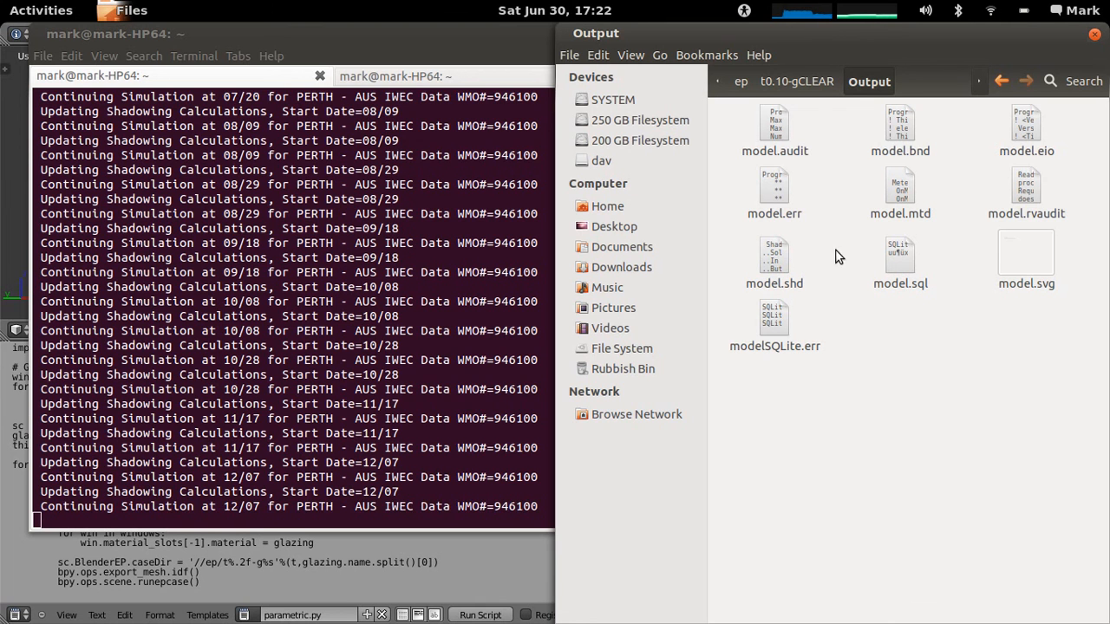
click(798, 82)
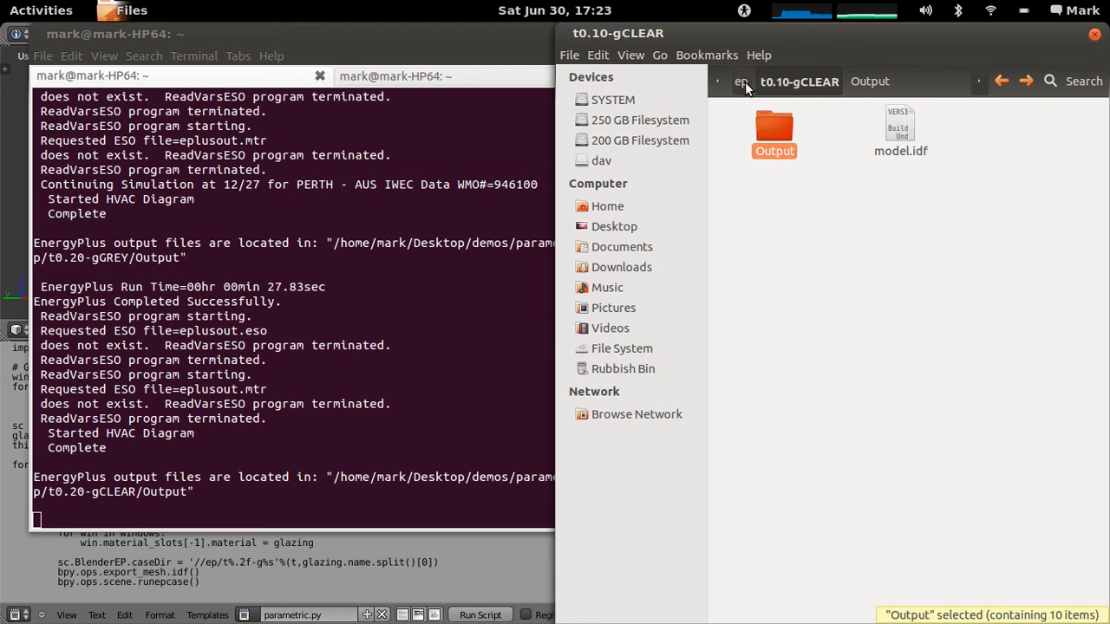
double_click(773, 130)
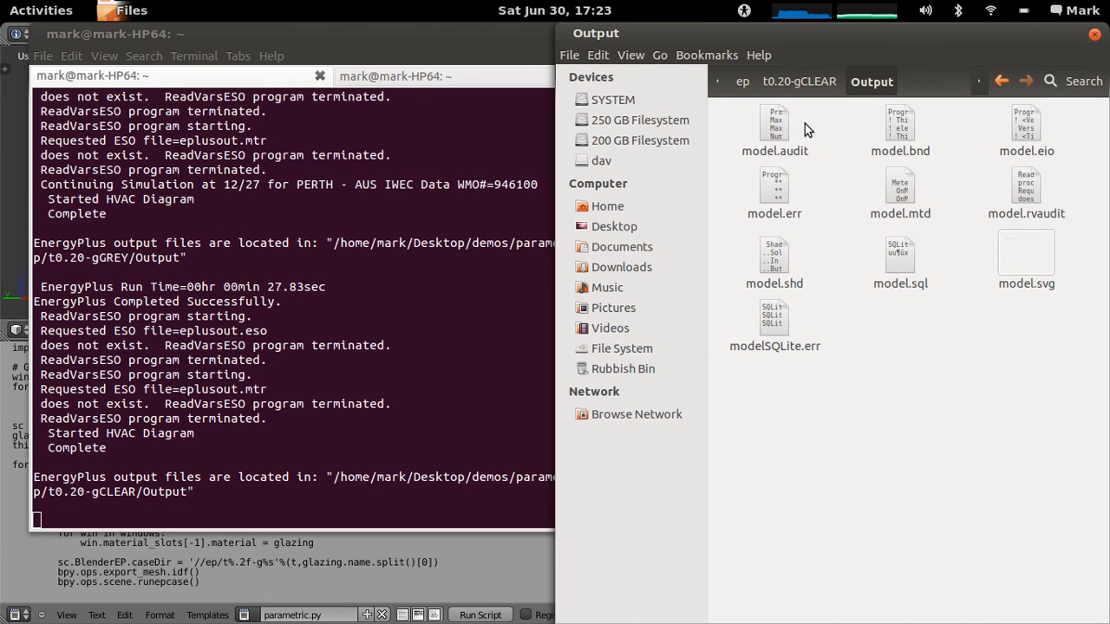
click(742, 81)
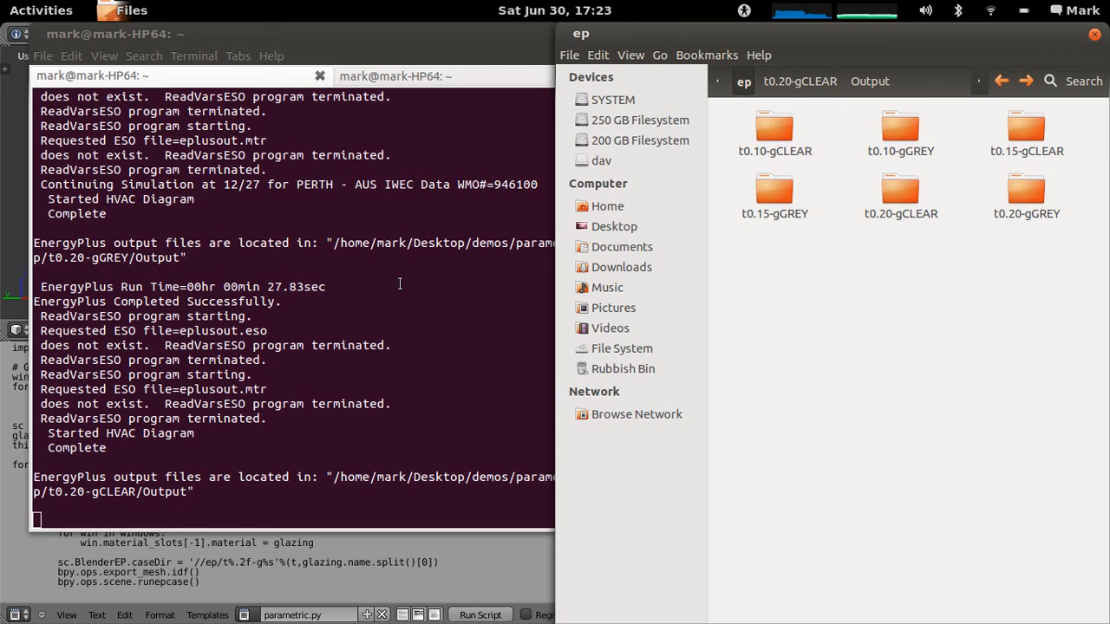
click(347, 270)
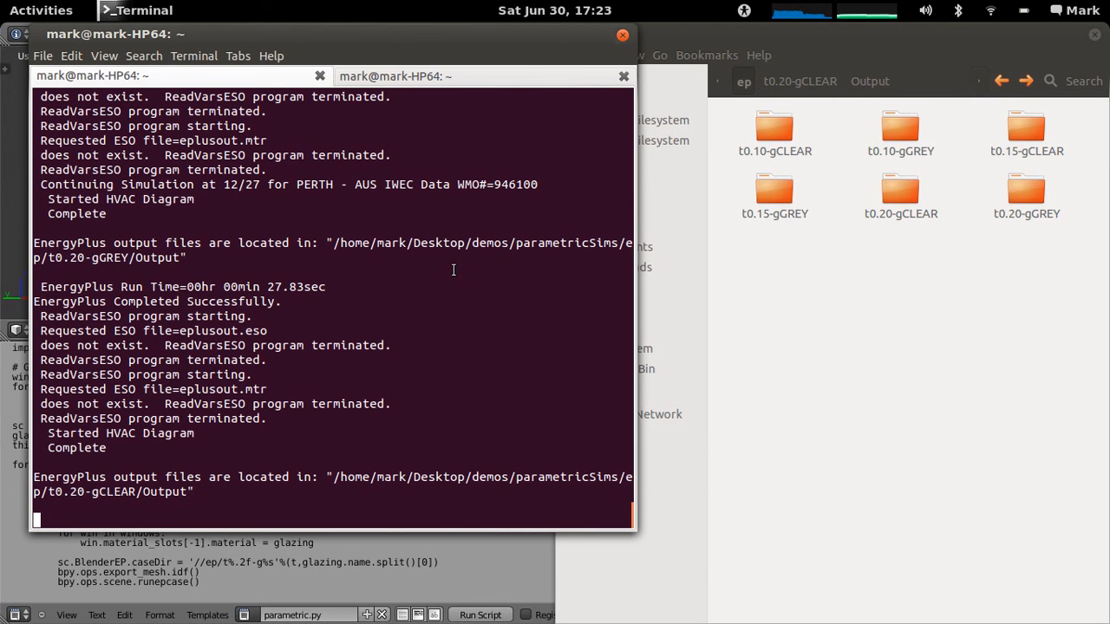
mouse_move(476, 255)
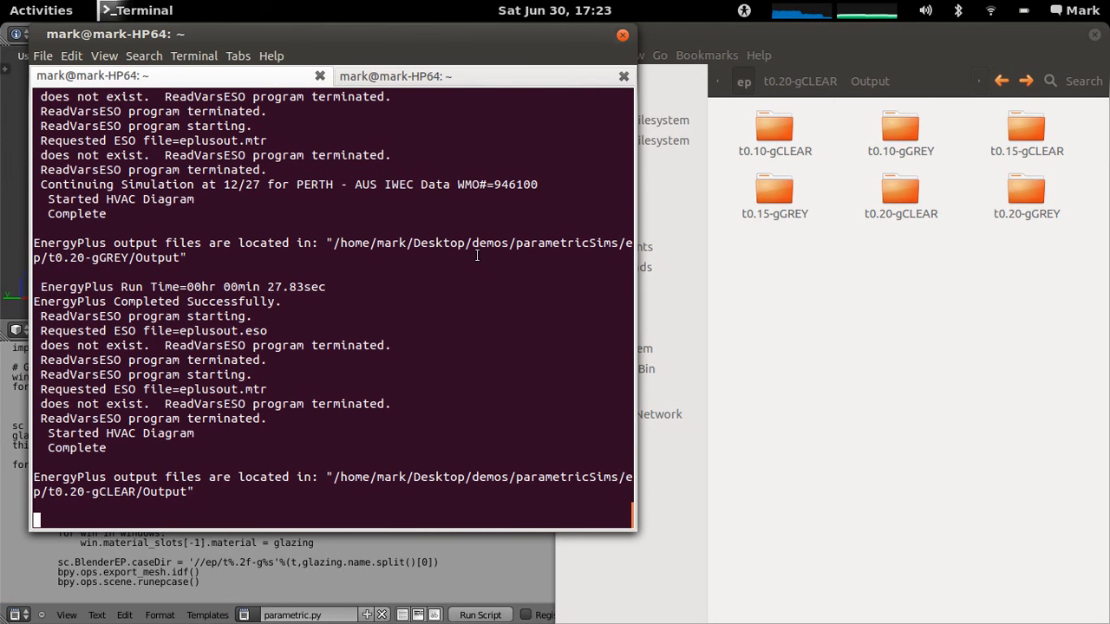